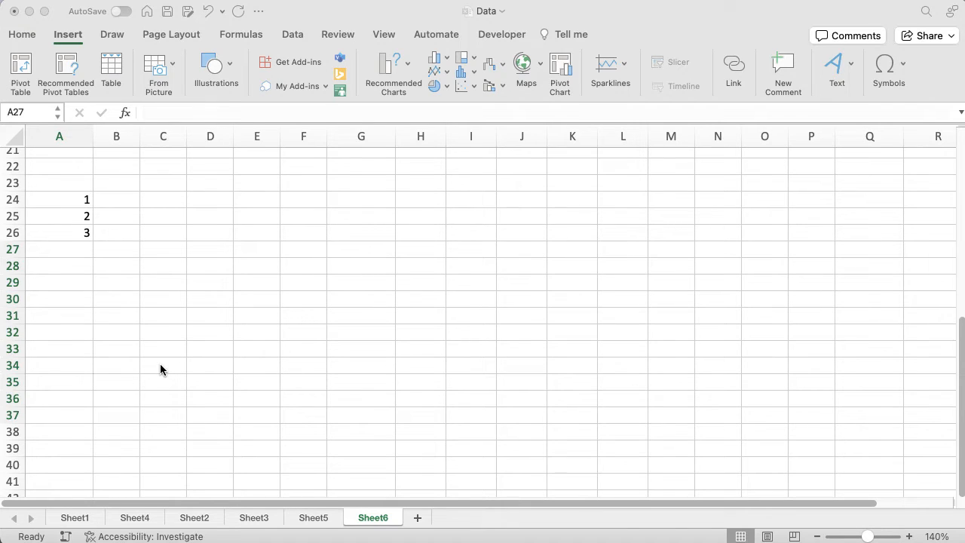
{"action": "mouse_move", "coordinate": [73, 233]}
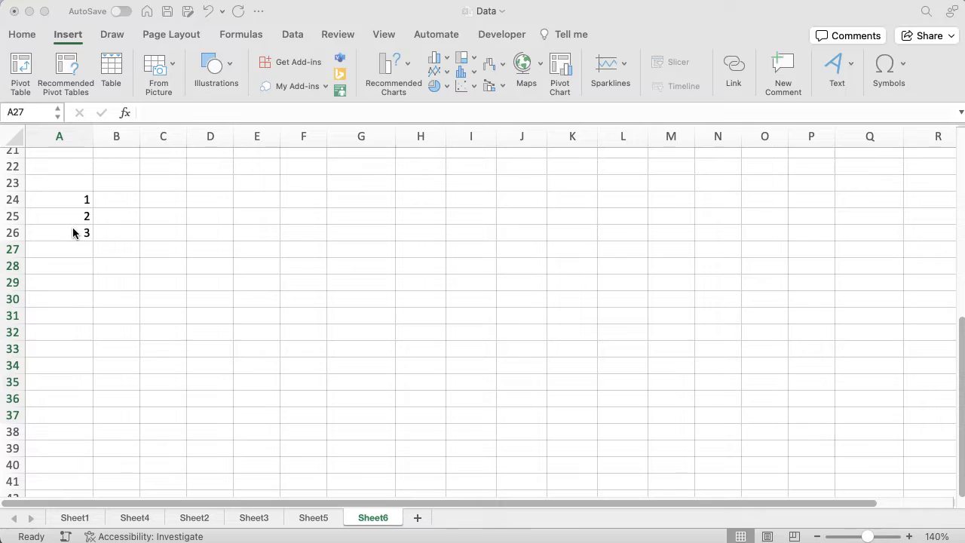
Select cell A26 and drag its fill handle to row 36, copying 3 down.
{"action": "left_click", "coordinate": [86, 232]}
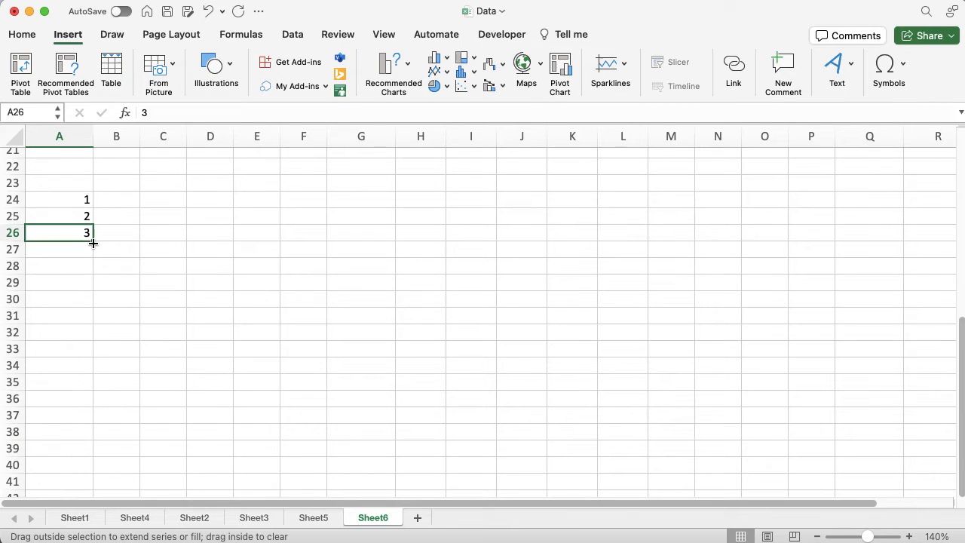
{"action": "left_click_drag", "start_coordinate": [86, 232], "coordinate": [86, 398]}
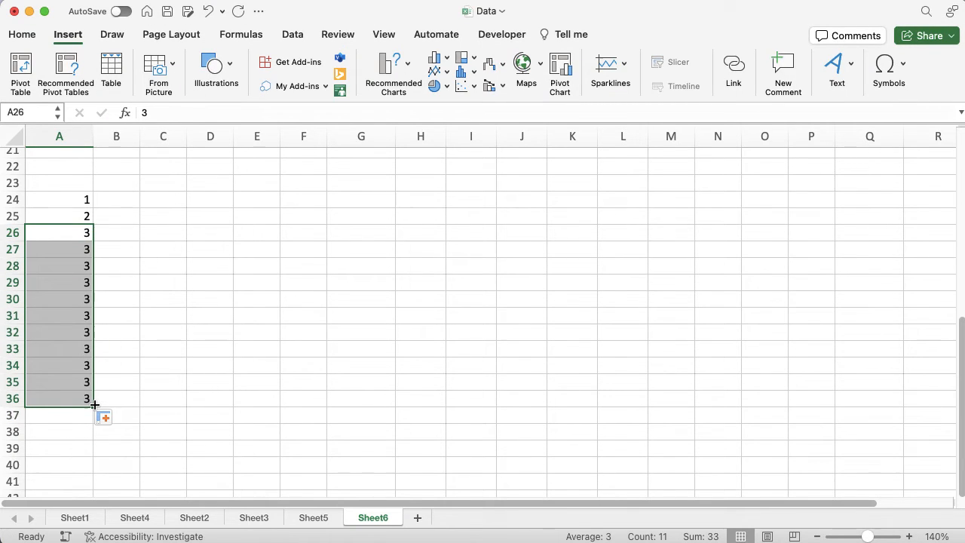
{"action": "mouse_move", "coordinate": [54, 260]}
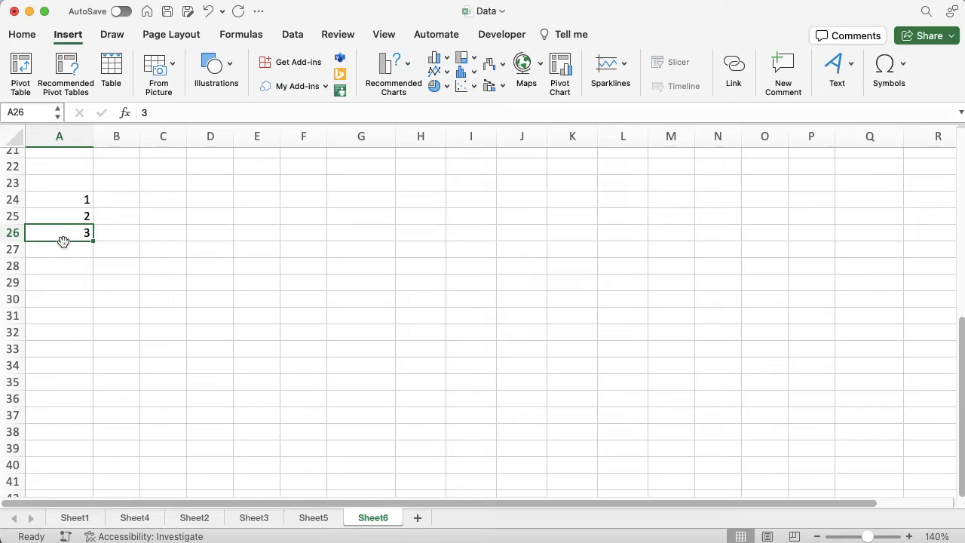
{"action": "mouse_move", "coordinate": [85, 239]}
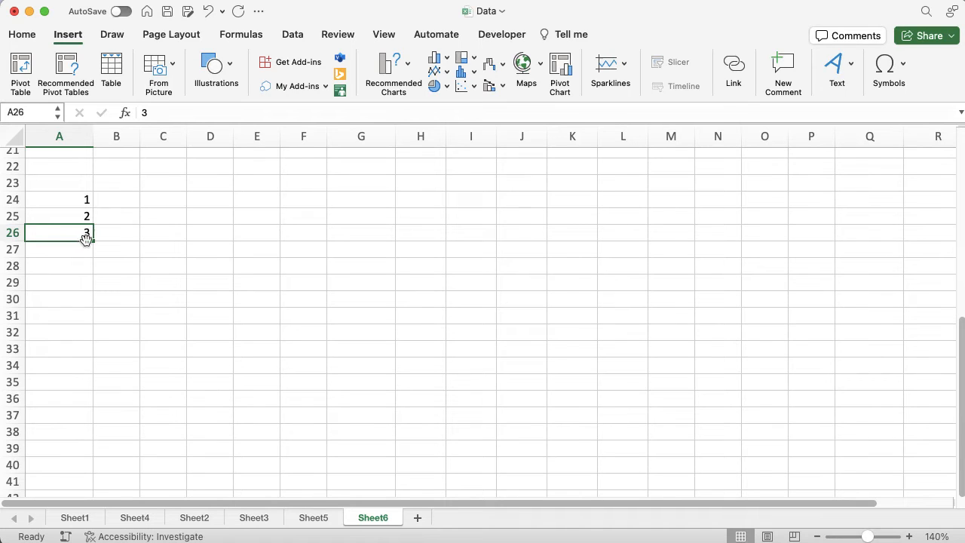